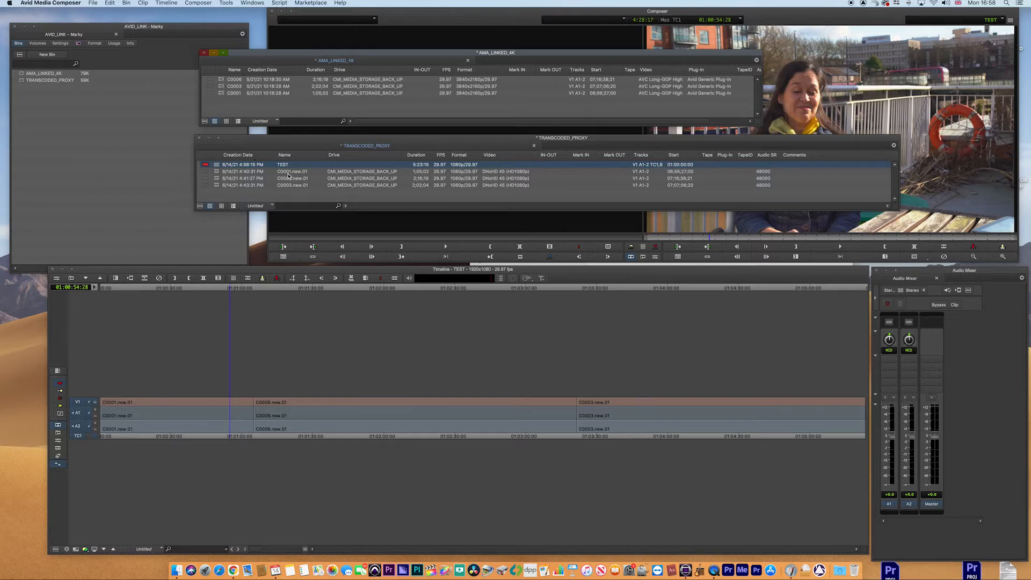
Browse the SERIES_RUSHES camera folders, then find C0001.MP4 in Desktop/RAW_MEDIA.
double_click(293, 185)
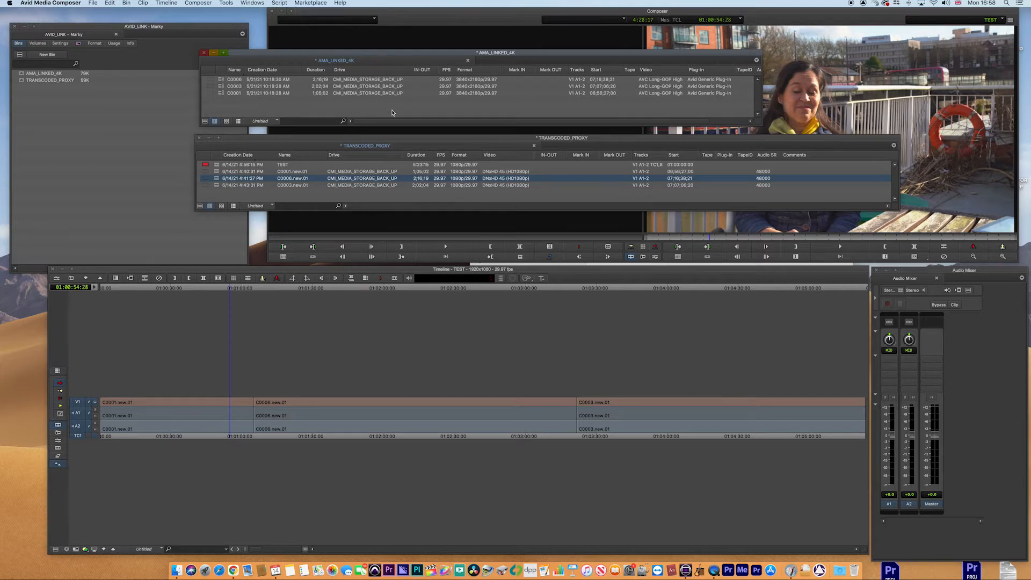
mouse_move(494, 108)
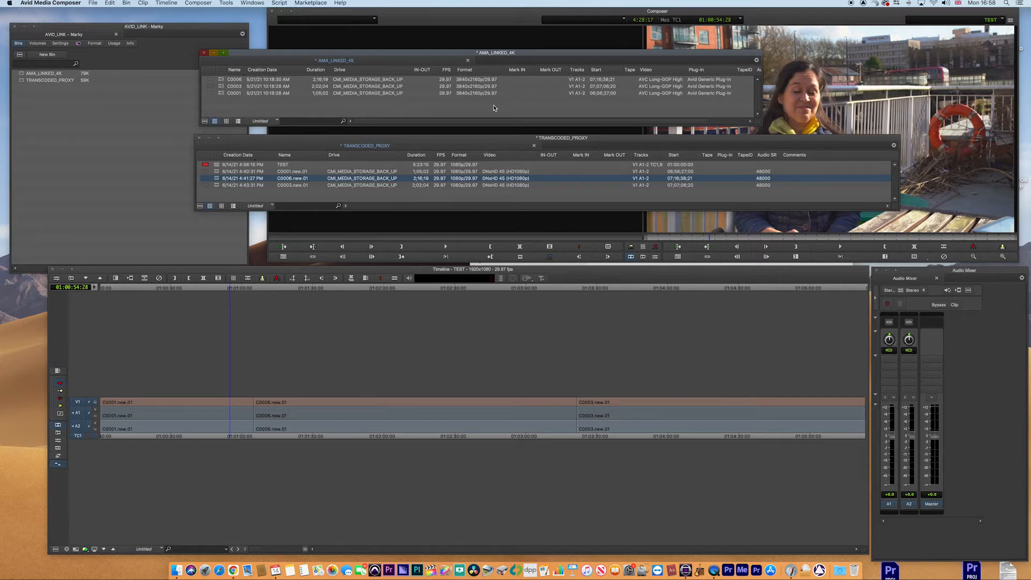
mouse_move(494, 85)
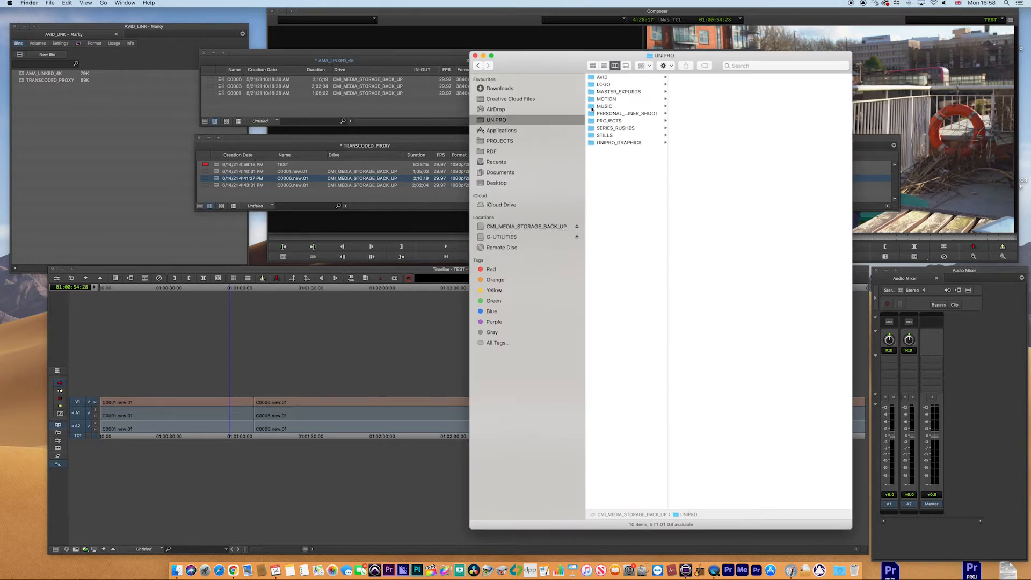
left_click(616, 129)
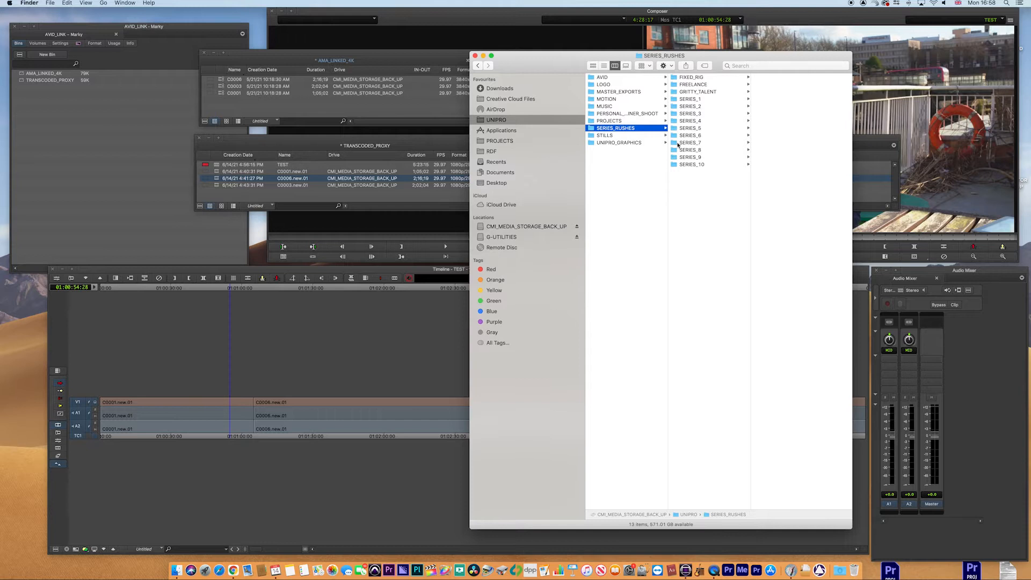
left_click(689, 127)
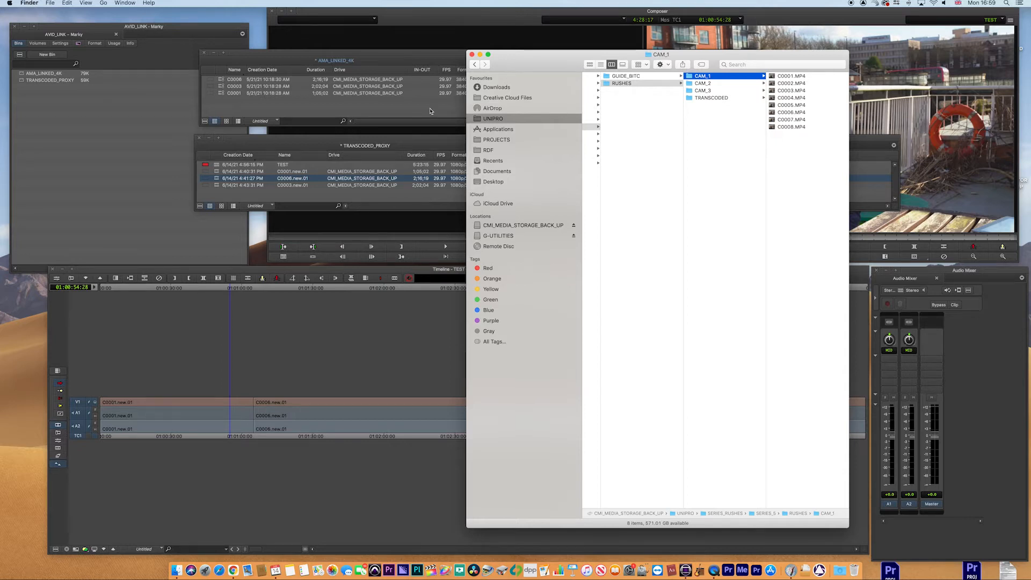
mouse_move(504, 152)
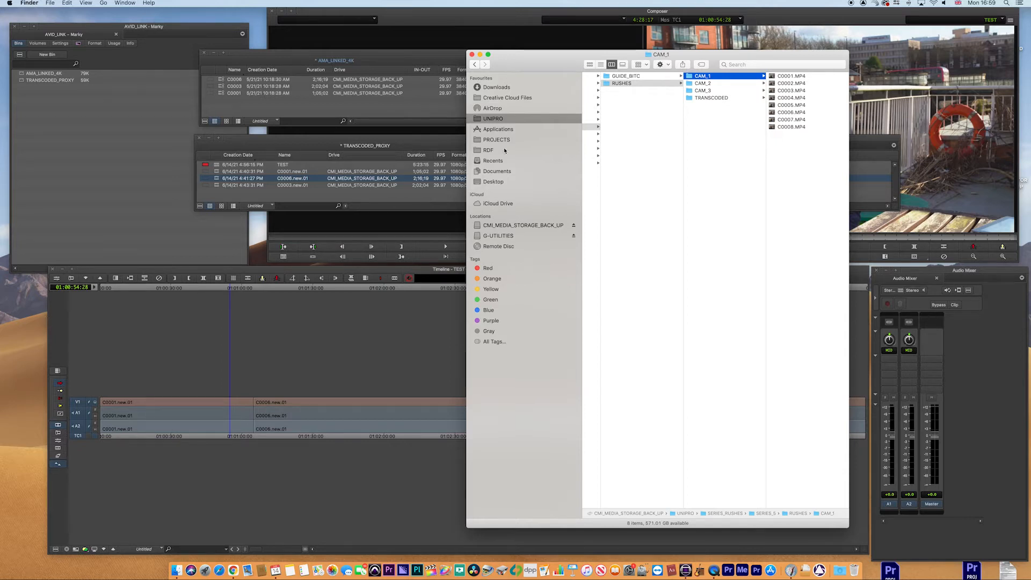
left_click(493, 181)
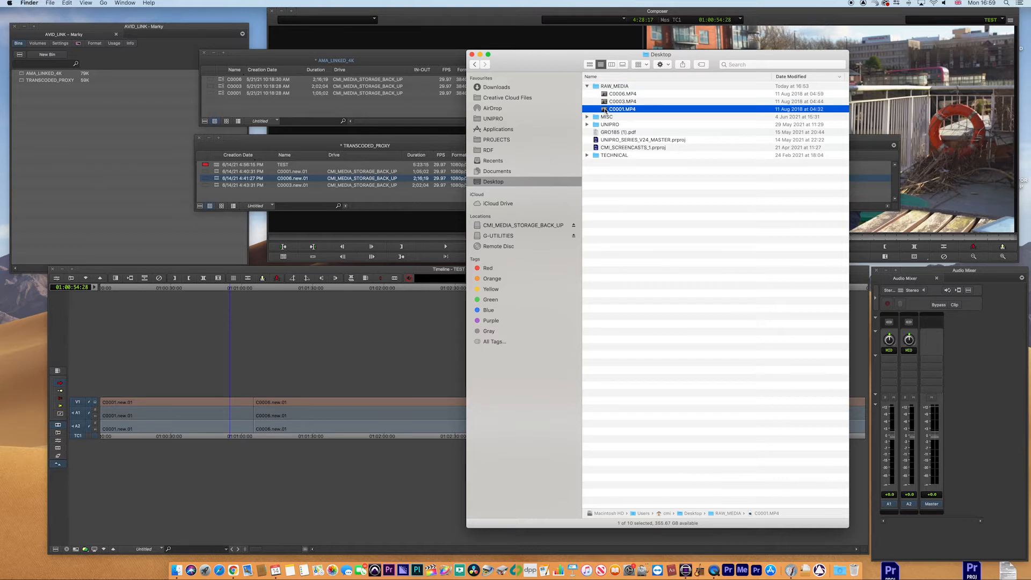
left_click(622, 93)
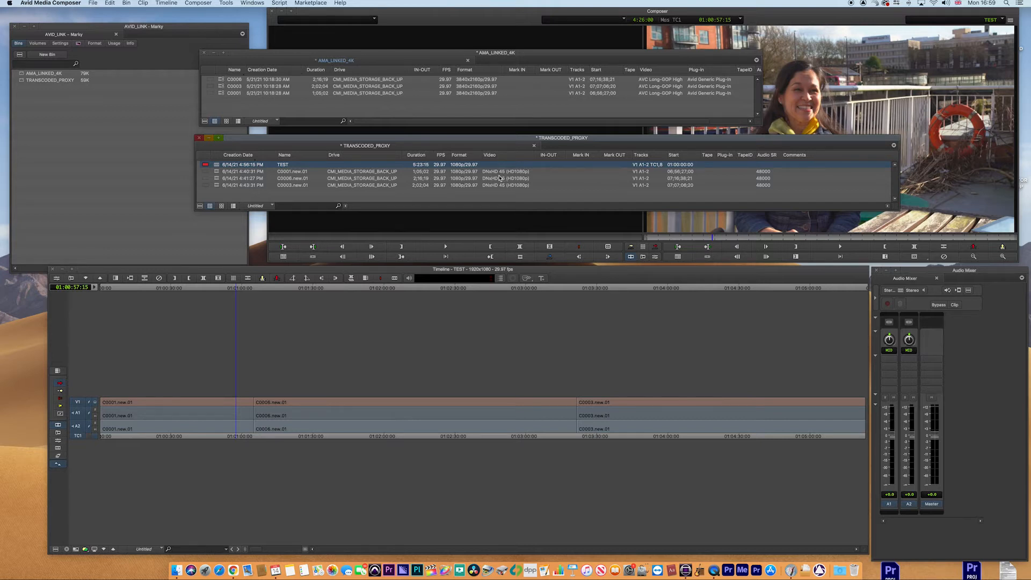
mouse_move(501, 178)
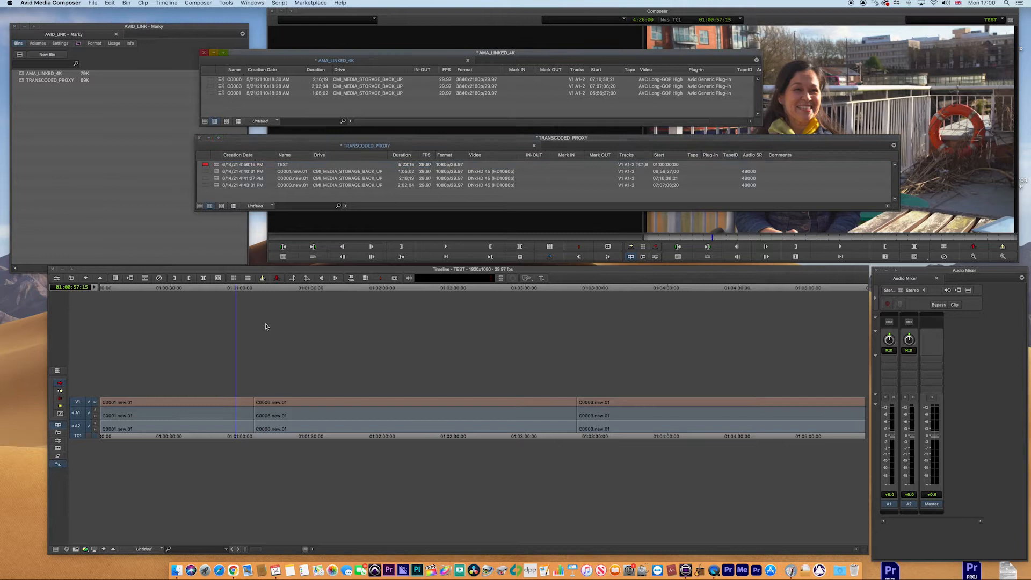
Decompose the TEST sequence with Modify > Decompose, producing offline TEST.Decomposed.02.
left_click(283, 165)
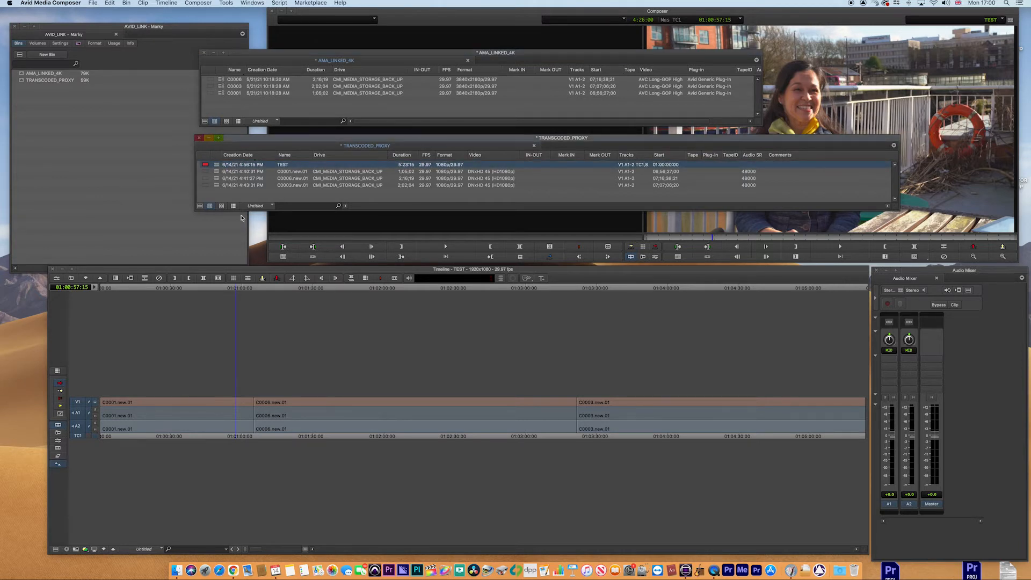
left_click(292, 171)
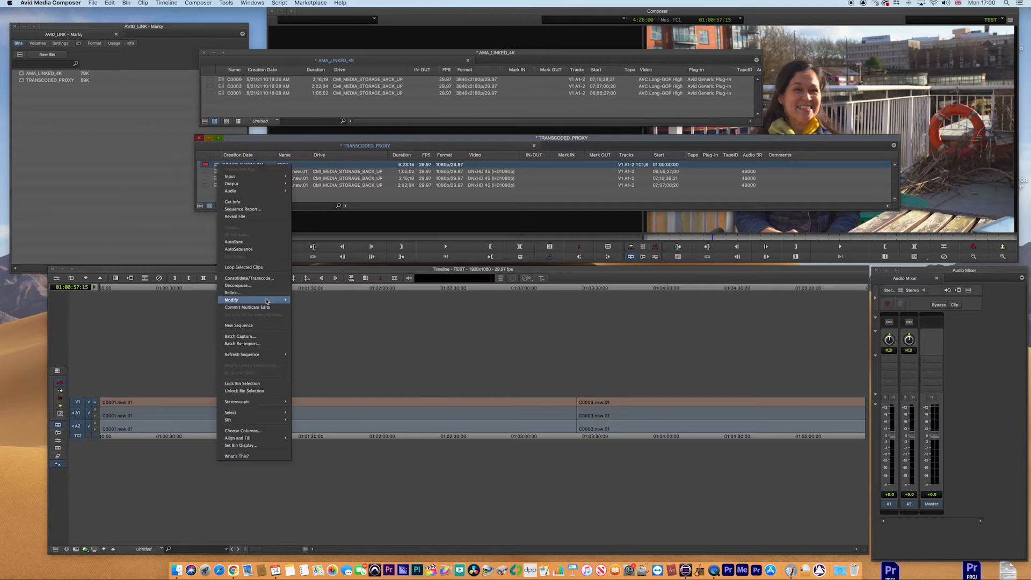
left_click(238, 286)
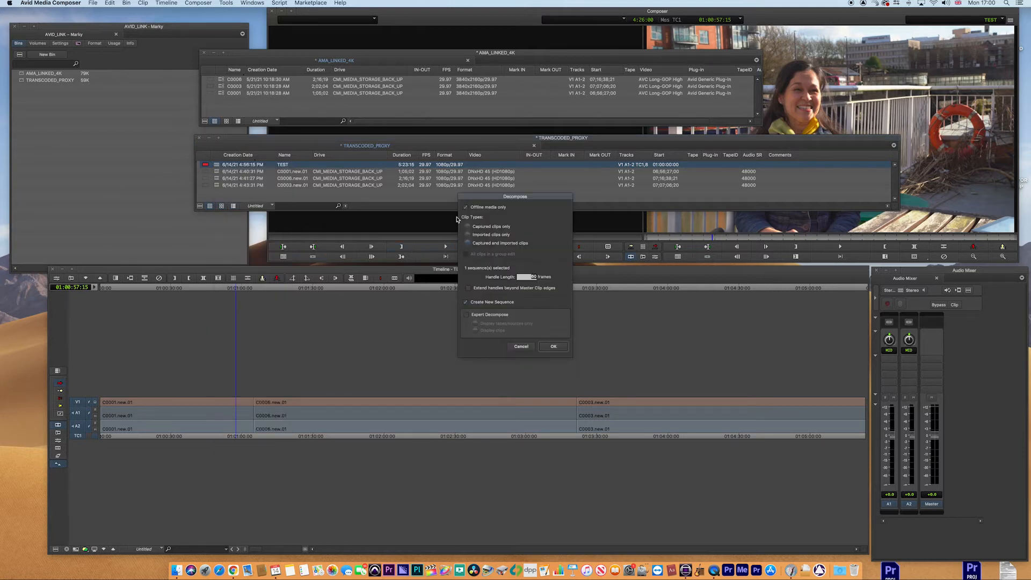
left_click(466, 207)
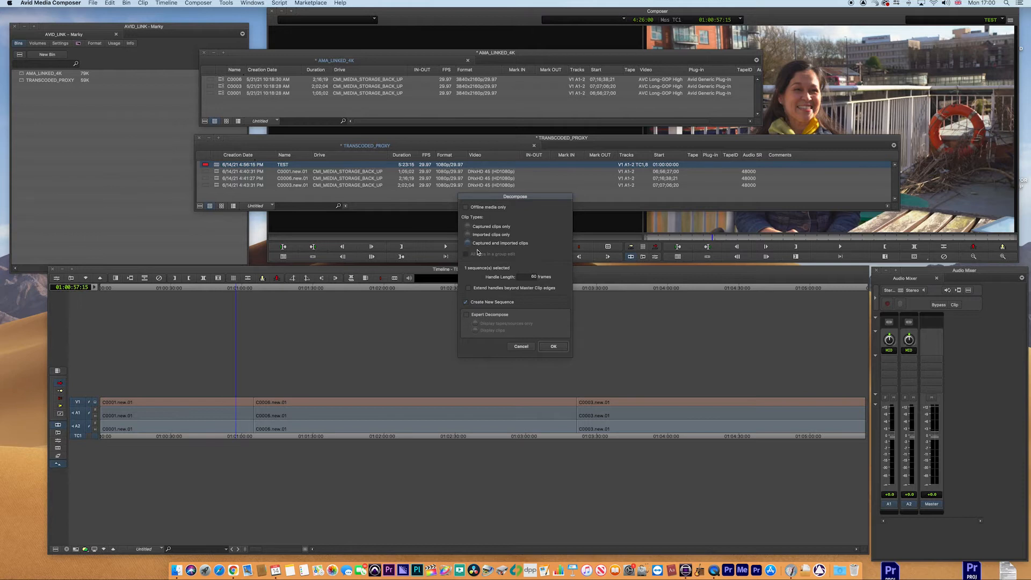
mouse_move(553, 366)
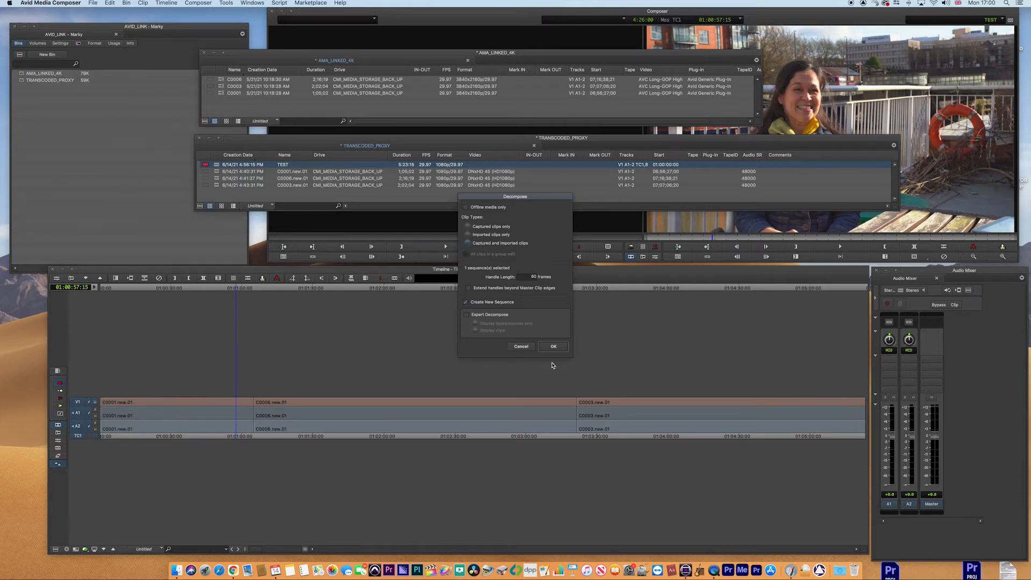
left_click(553, 347)
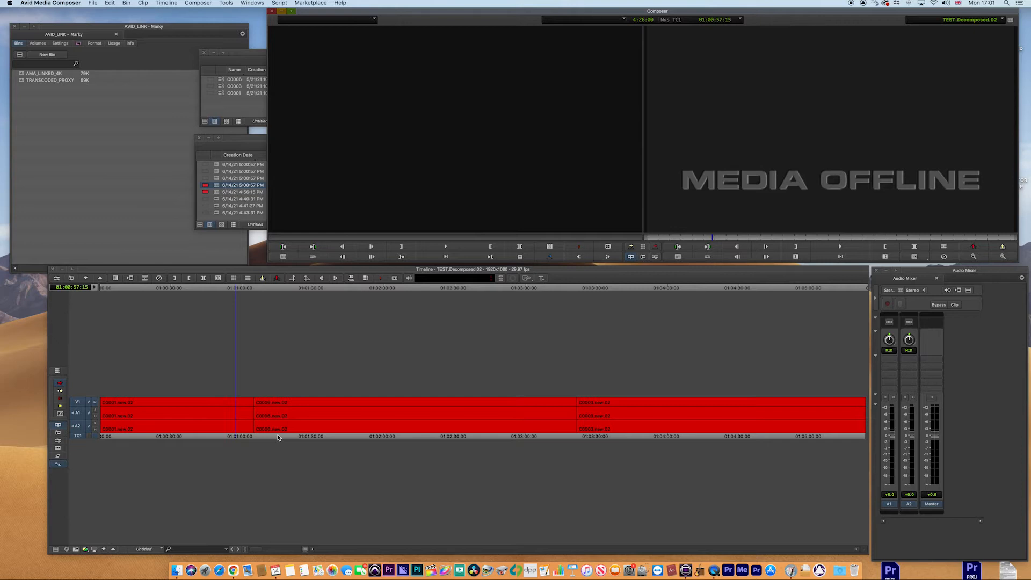
mouse_move(241, 261)
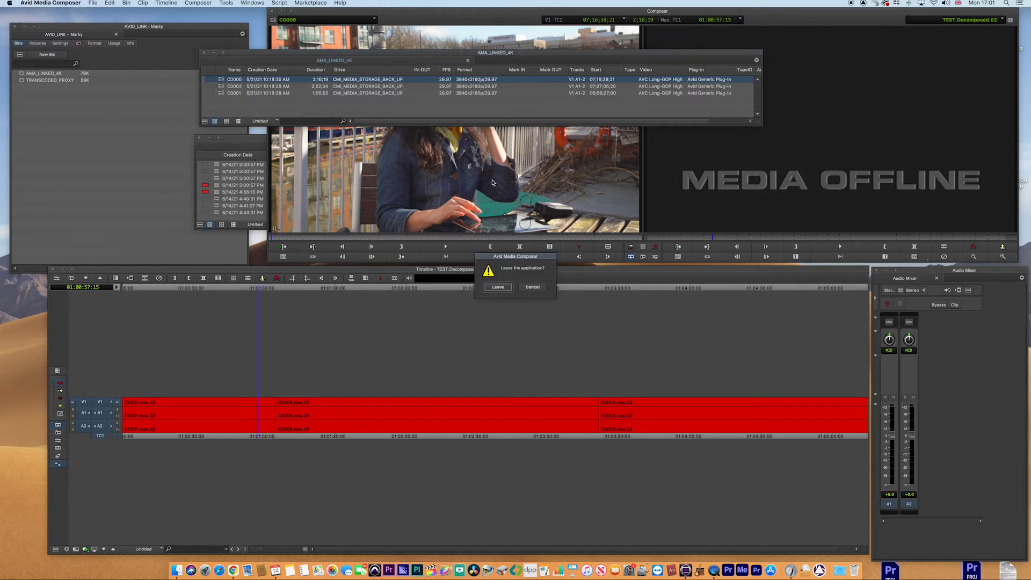
Leave Media Composer to view RAW_MEDIA on the desktop, then return to the project.
left_click(498, 286)
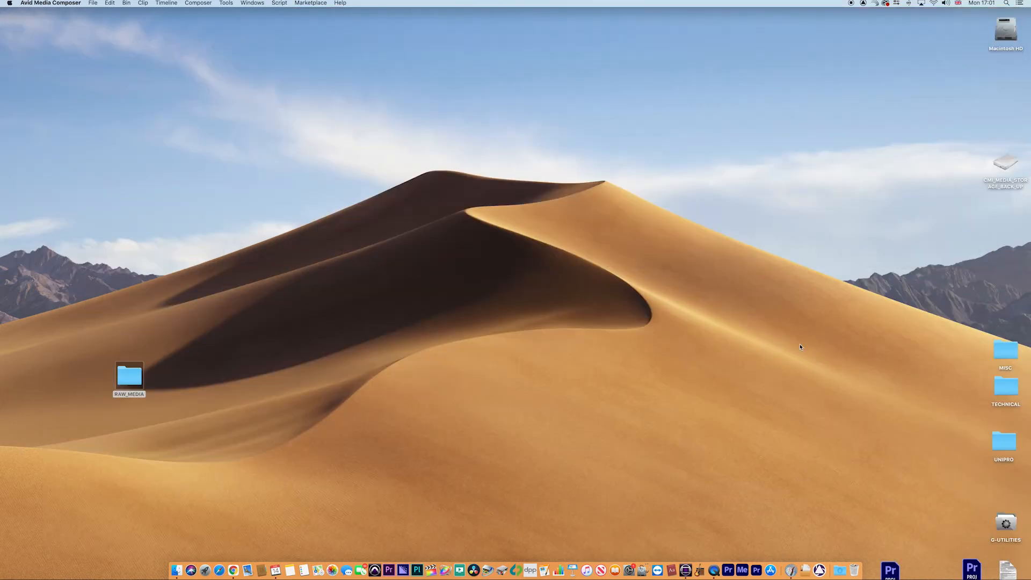
left_click(1005, 163)
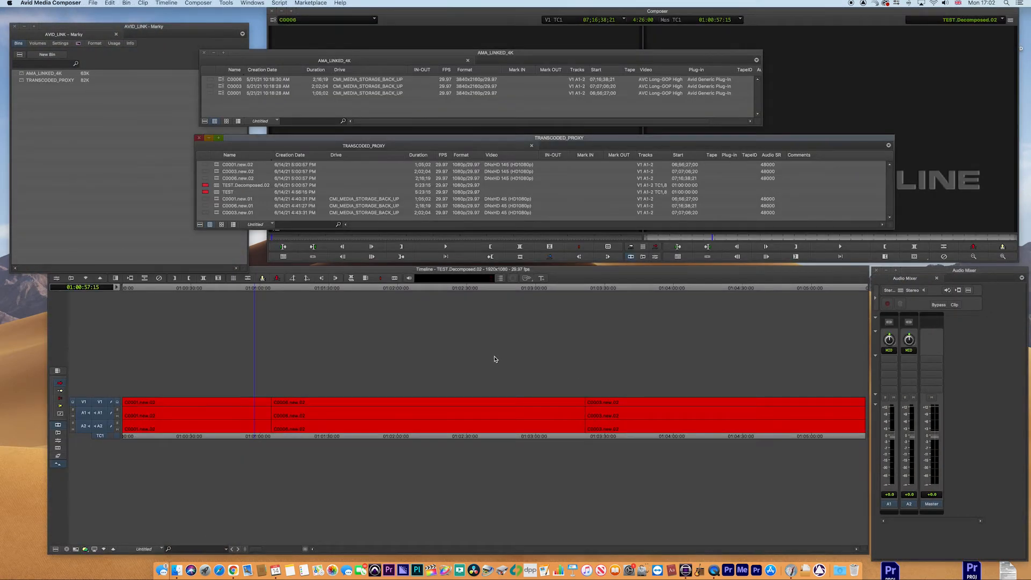
Relink clip C0006 to Desktop/RAW_MEDIA/C0006.MP4 and show the AMA_LINKED_4K bin.
left_click(263, 93)
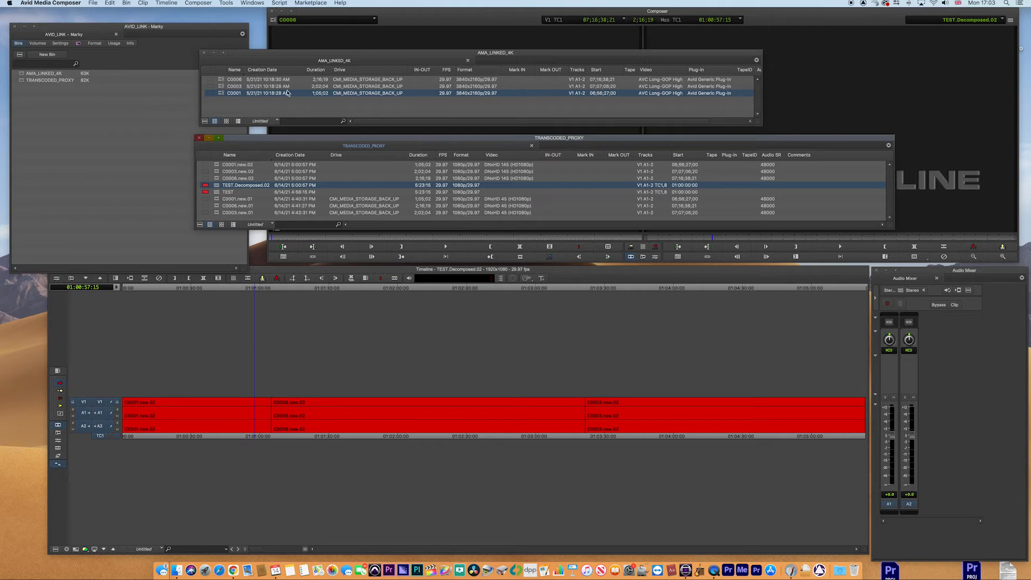
mouse_move(221, 82)
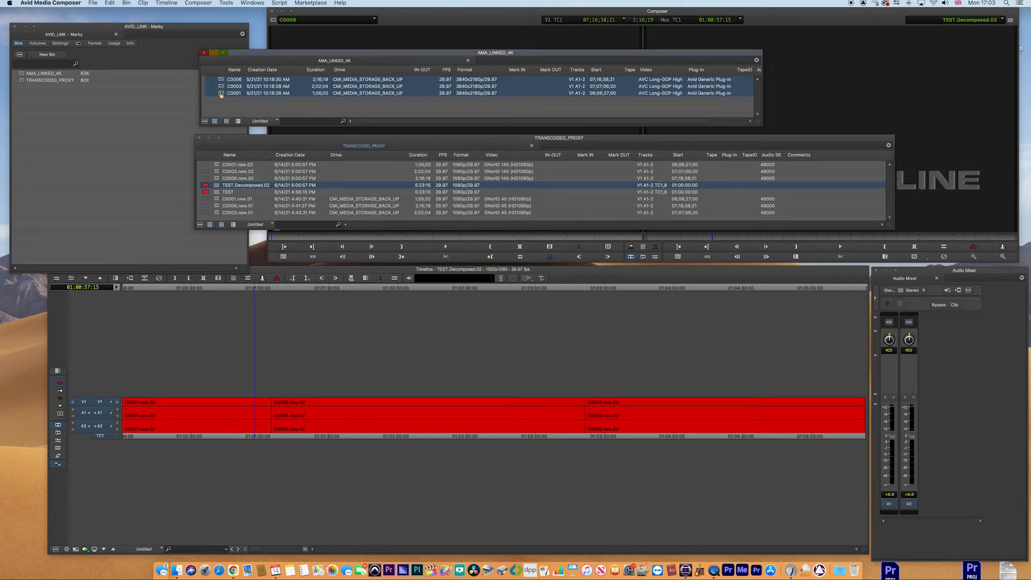
right_click(220, 89)
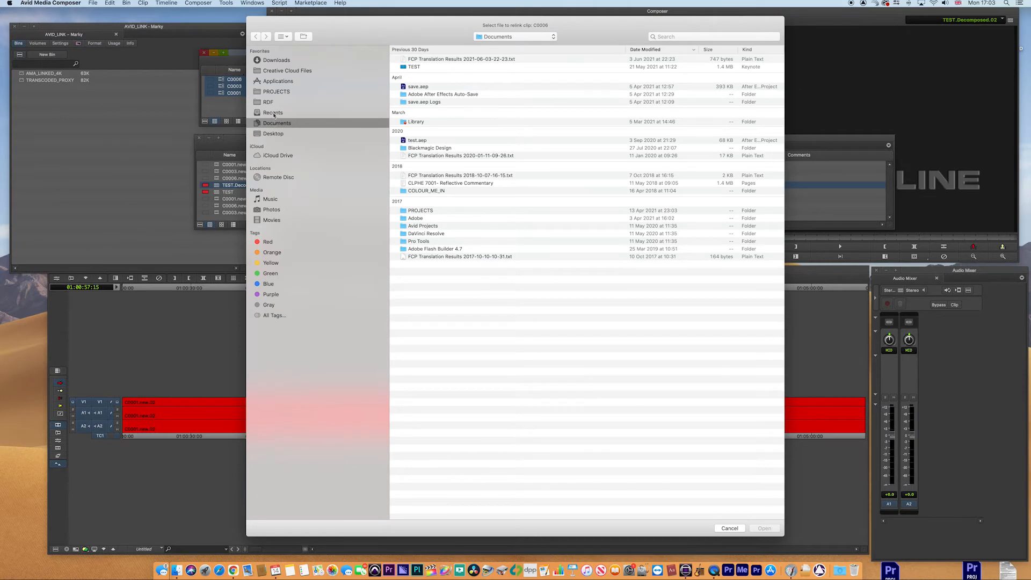
left_click(273, 134)
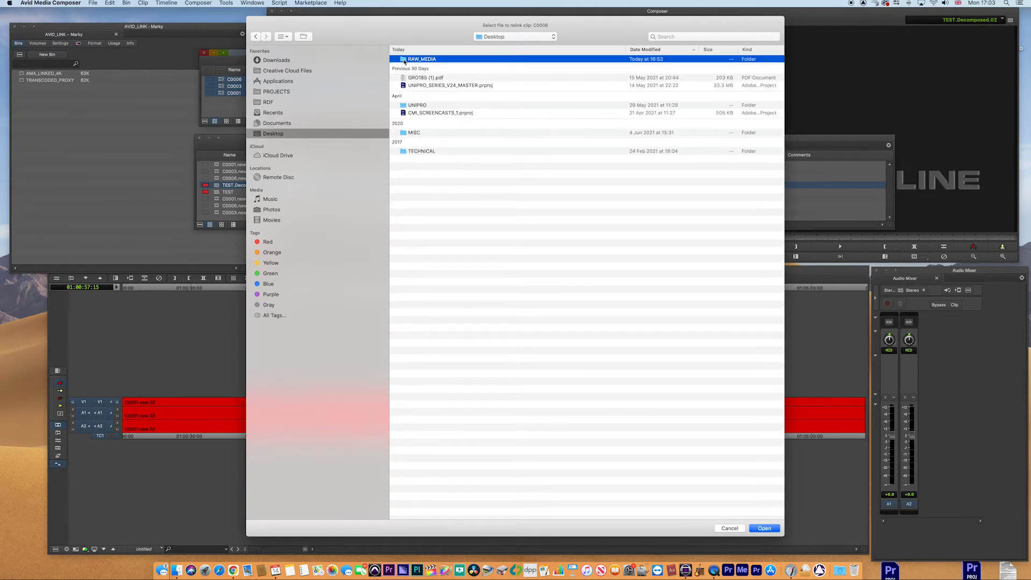
double_click(422, 58)
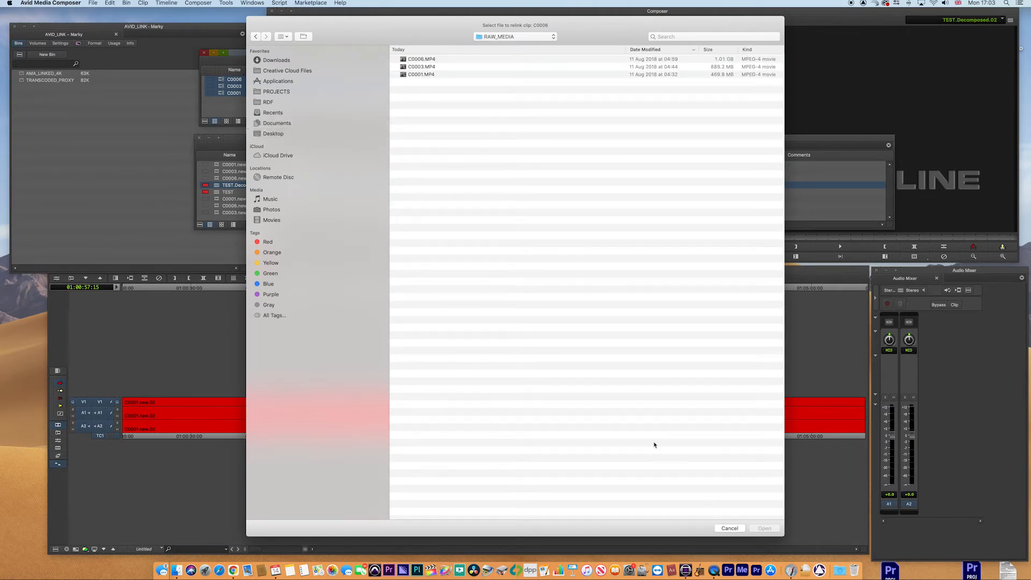
left_click(421, 59)
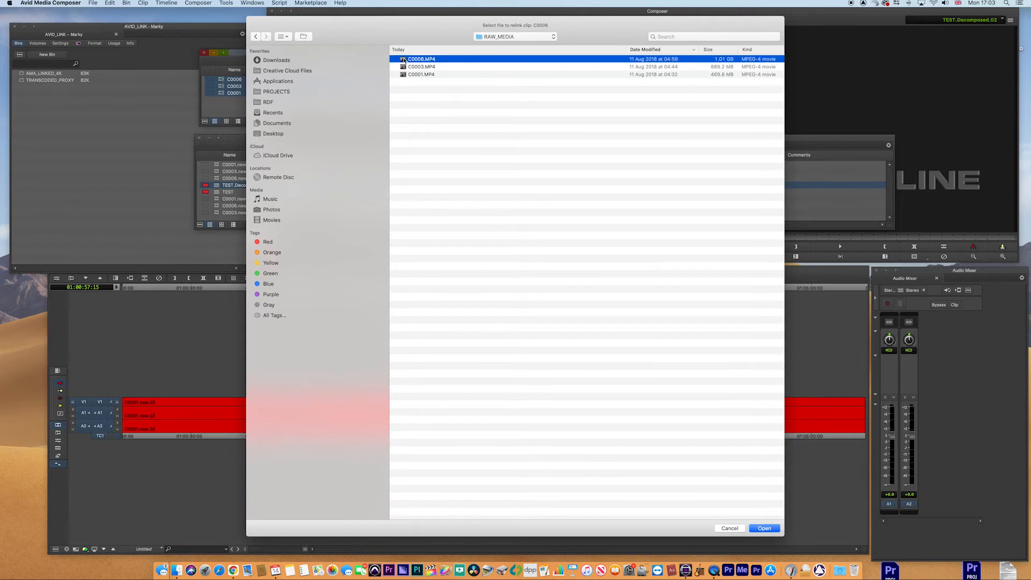
left_click(764, 528)
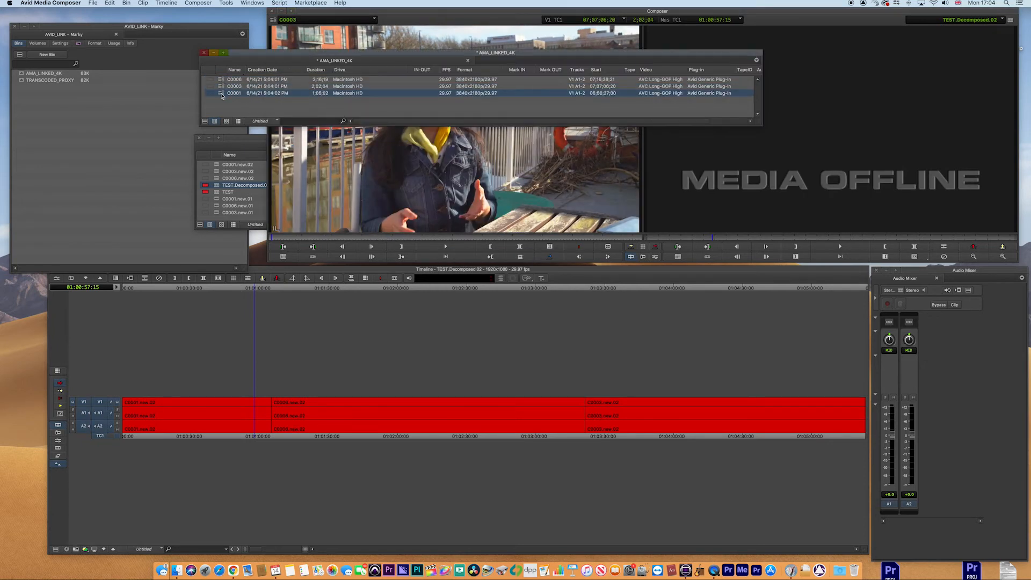
left_click(234, 79)
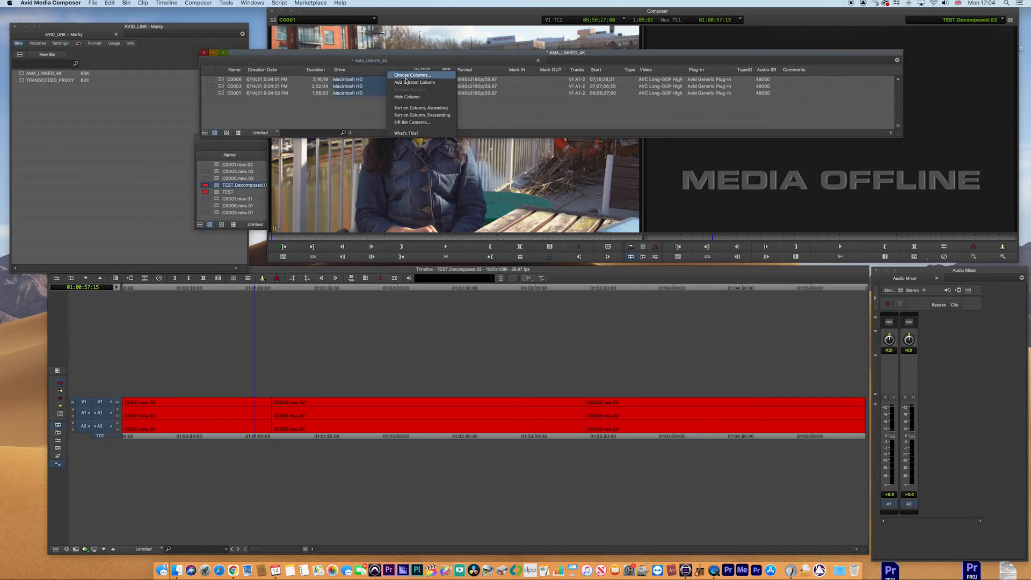
Enable the Source Path column in the AMA_LINKED_4K bin's column list.
left_click(411, 75)
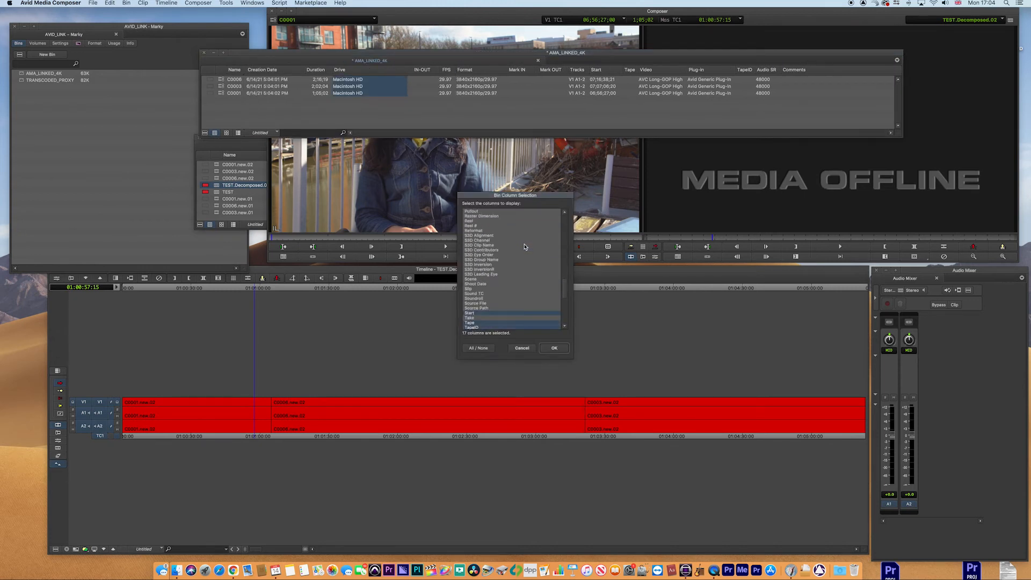
left_click(554, 348)
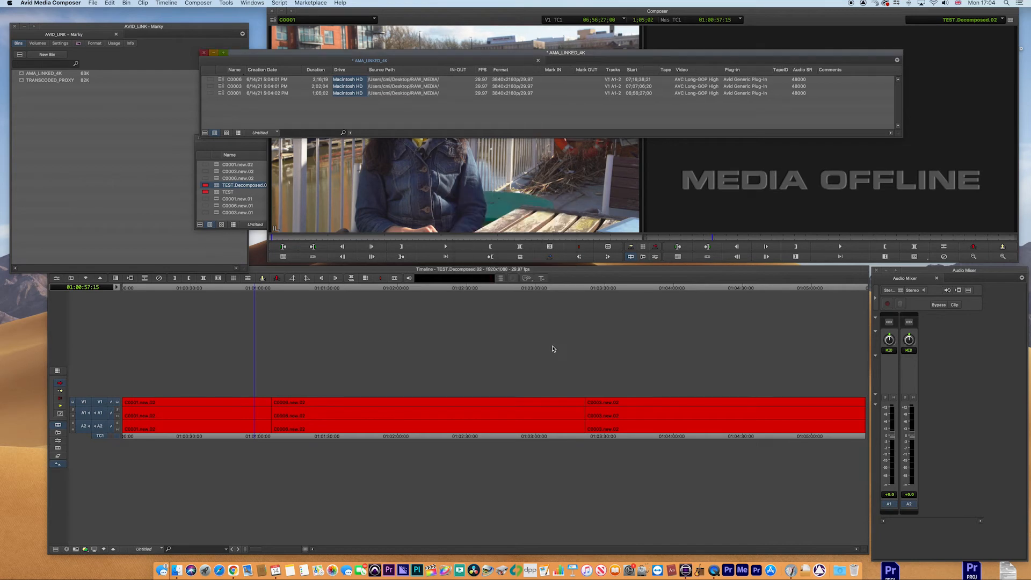
mouse_move(399, 82)
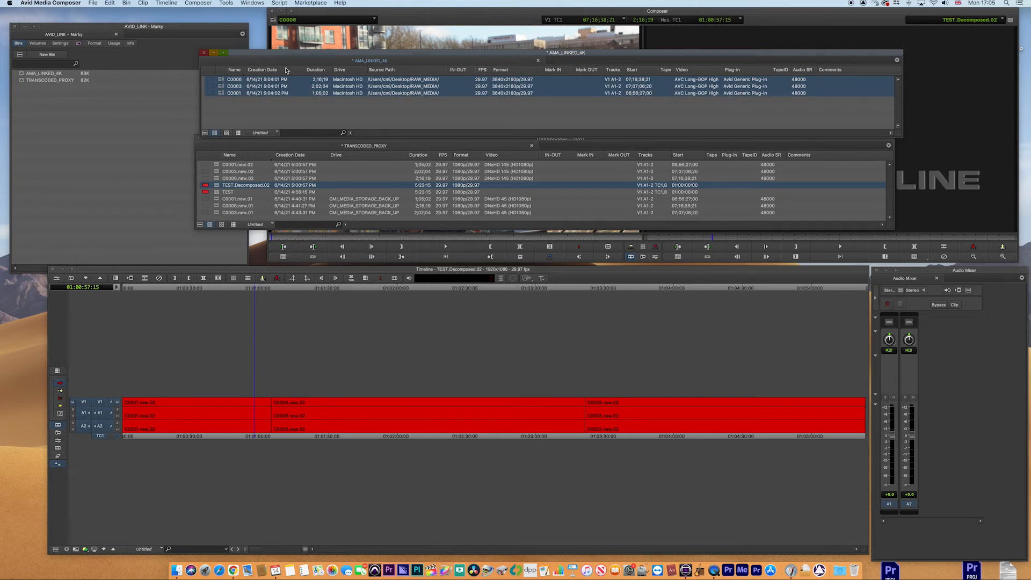
mouse_move(219, 159)
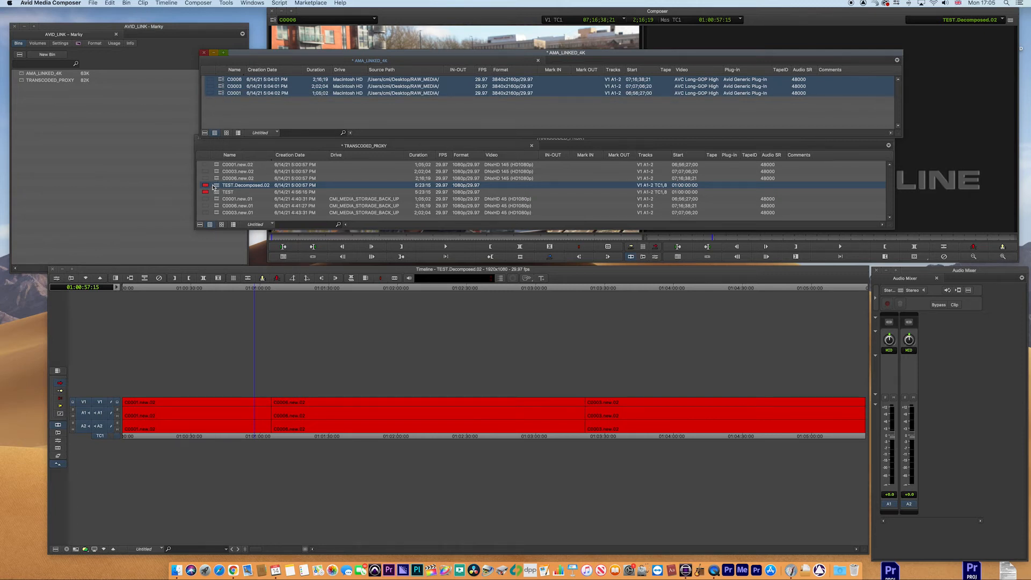
Relink TEST.Decomposed.02 into a new TEST.Decomposed.02.Relinked.01 sequence.
right_click(247, 184)
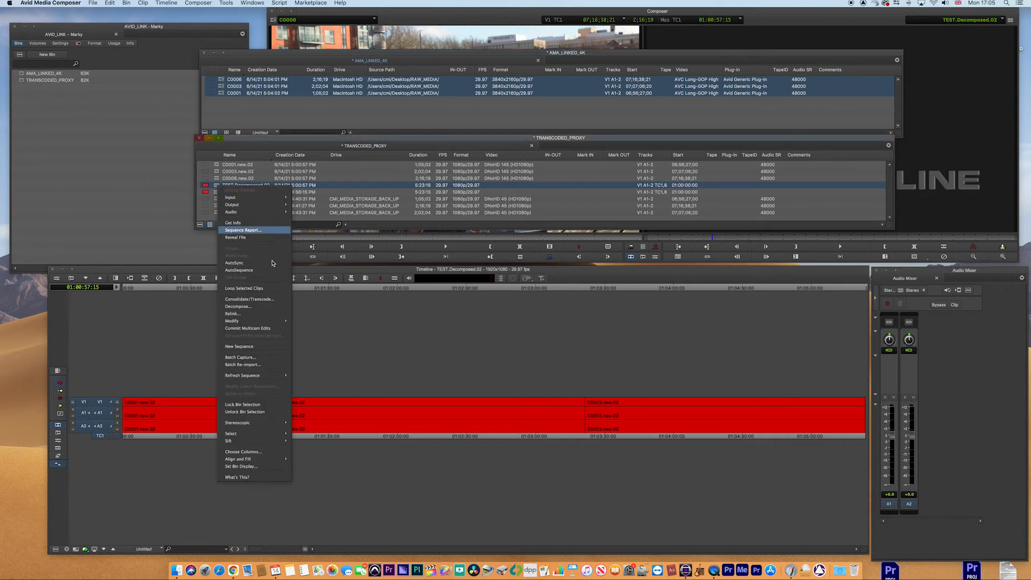
left_click(232, 313)
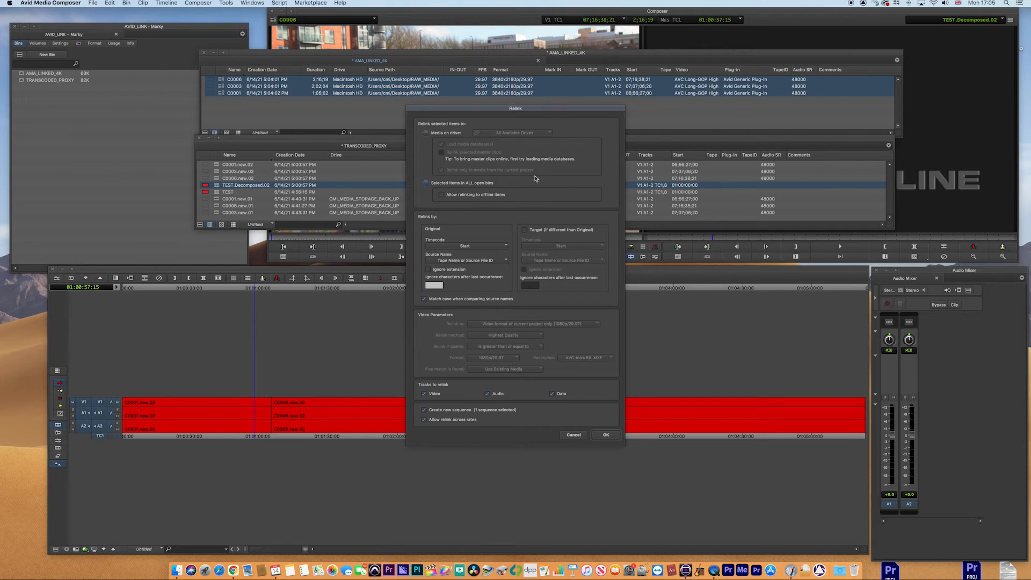
mouse_move(438, 199)
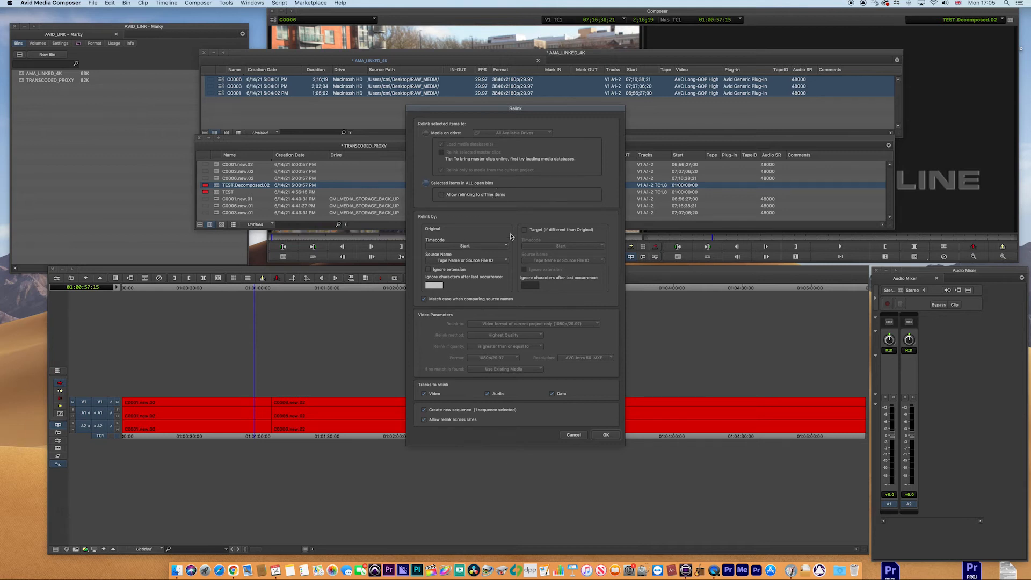
mouse_move(451, 425)
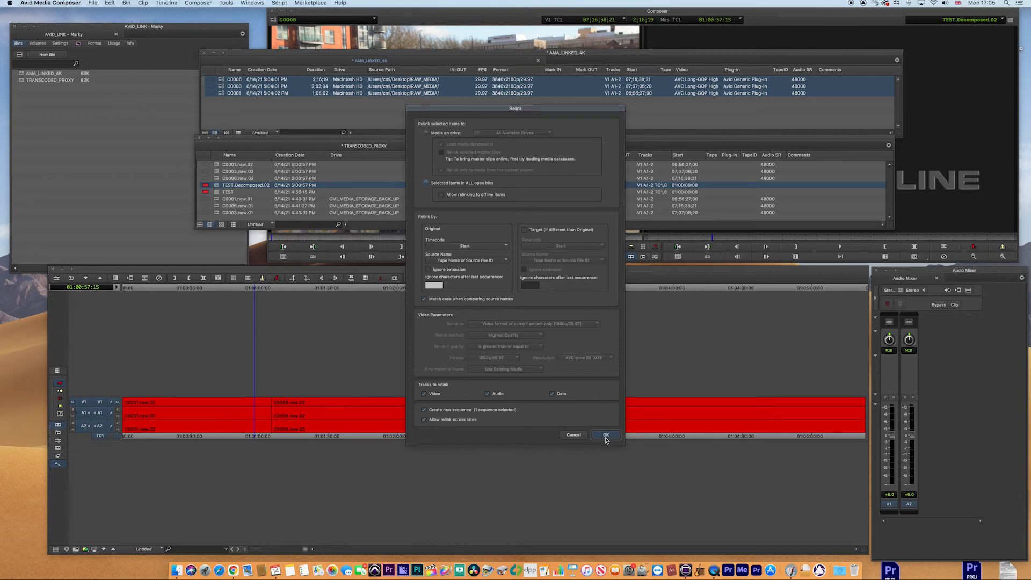
left_click(604, 434)
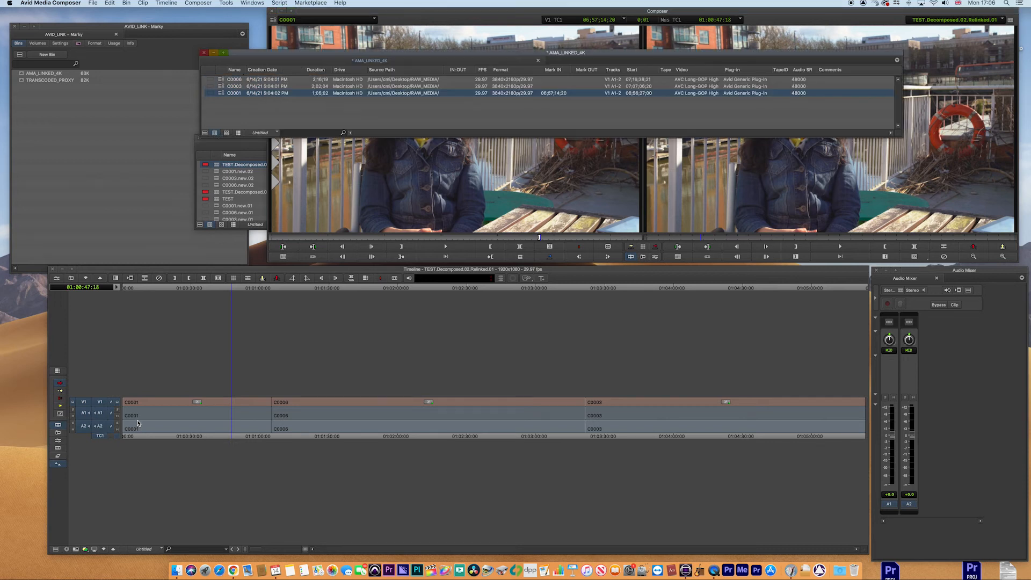
mouse_move(434, 98)
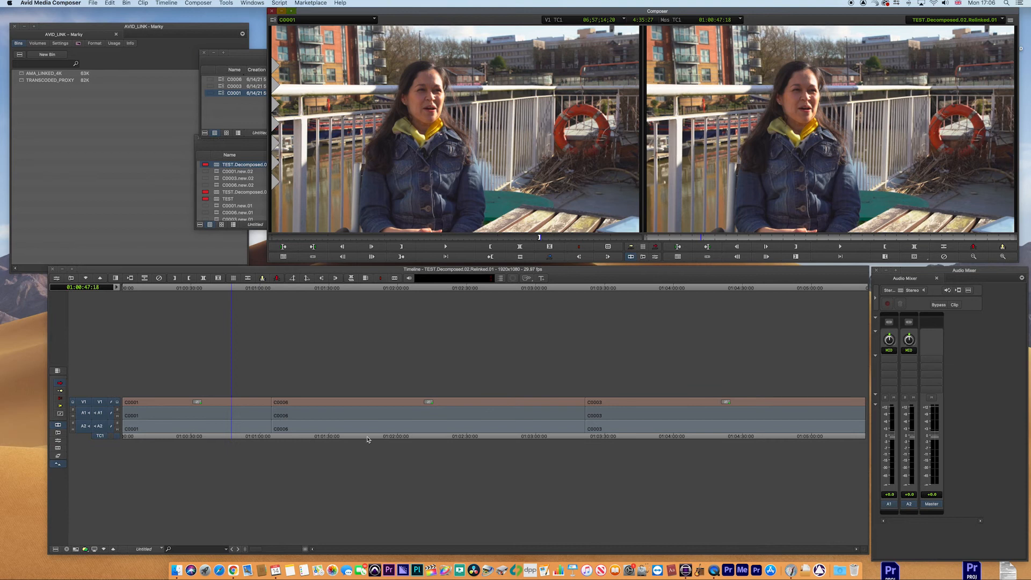
Move the position indicator later in the relinked sequence, then bring the TRANSCODED_PROXY bin forward.
left_click(367, 436)
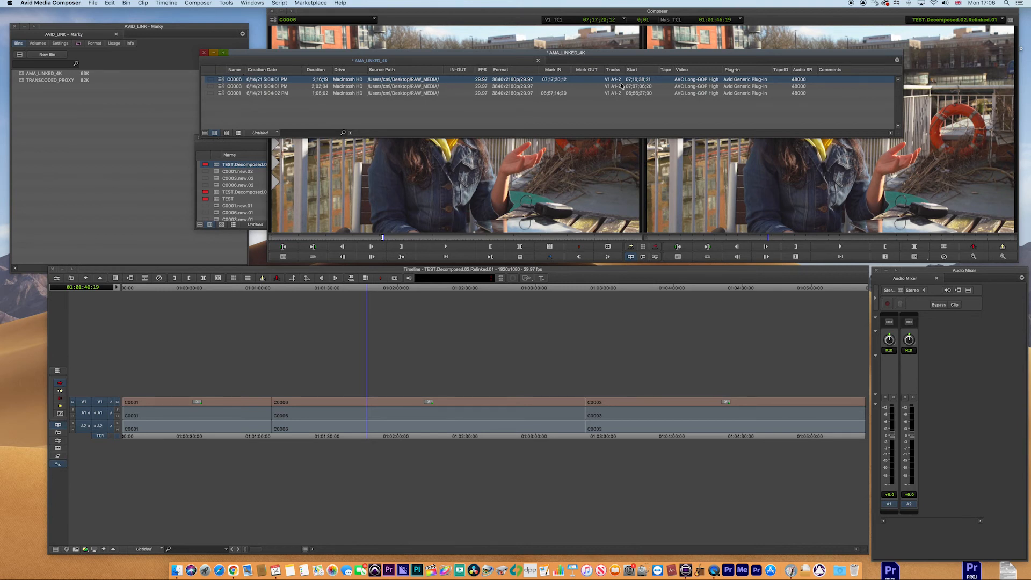
left_click(202, 53)
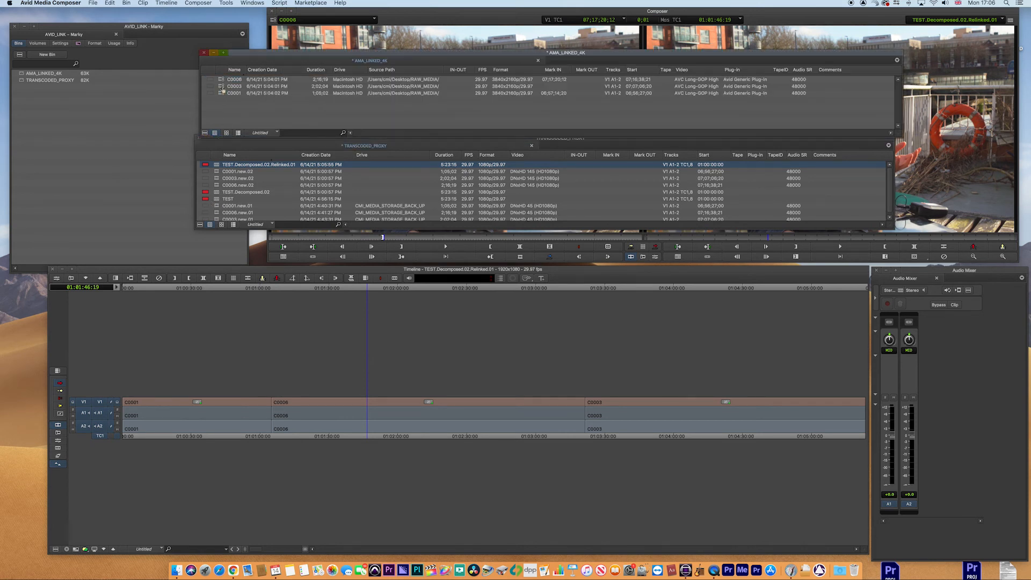
left_click(234, 79)
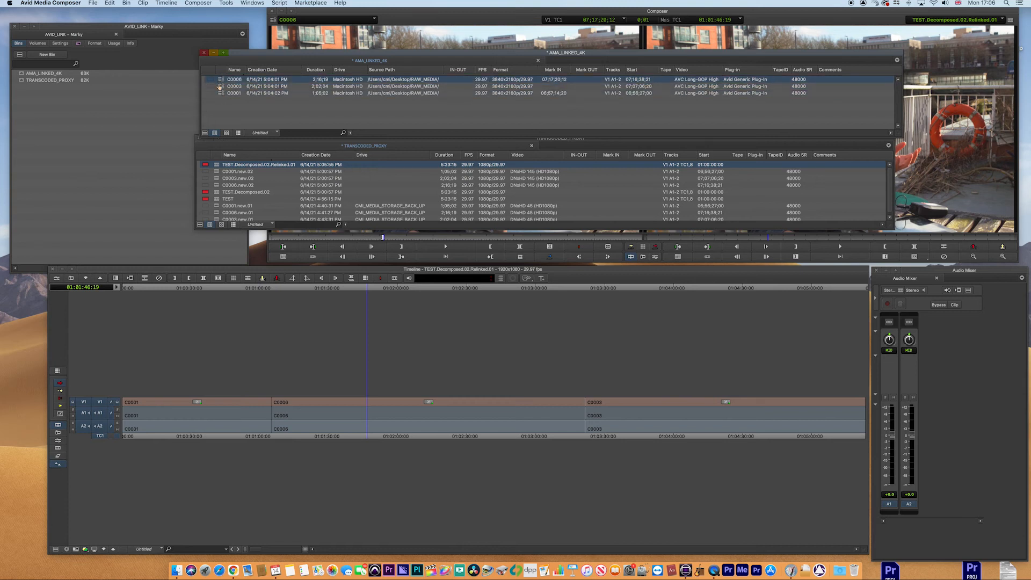
Select clips C0001, C0003 and C0006 in AMA_LINKED_4K and open their context menu.
left_click(235, 86)
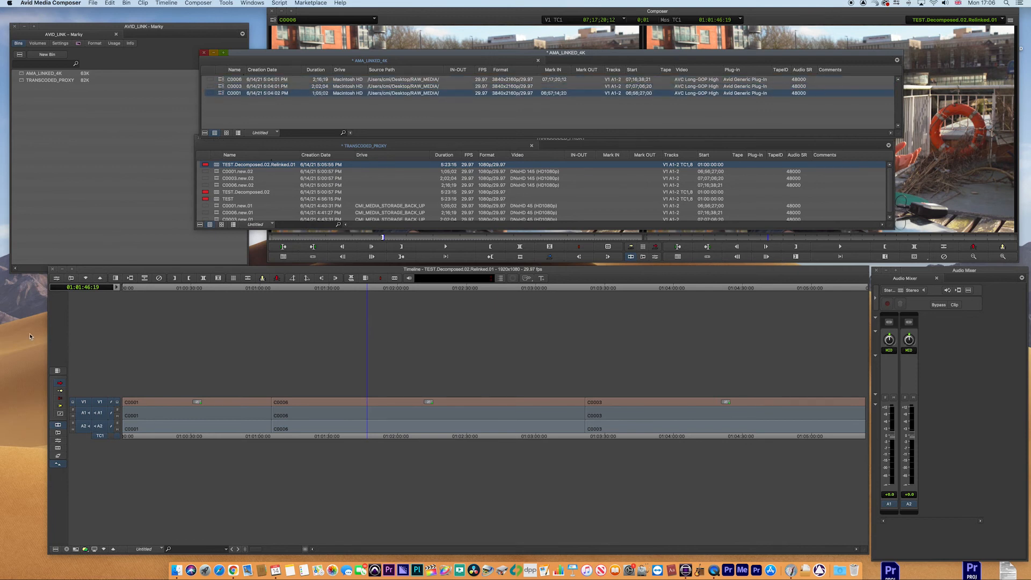
mouse_move(172, 245)
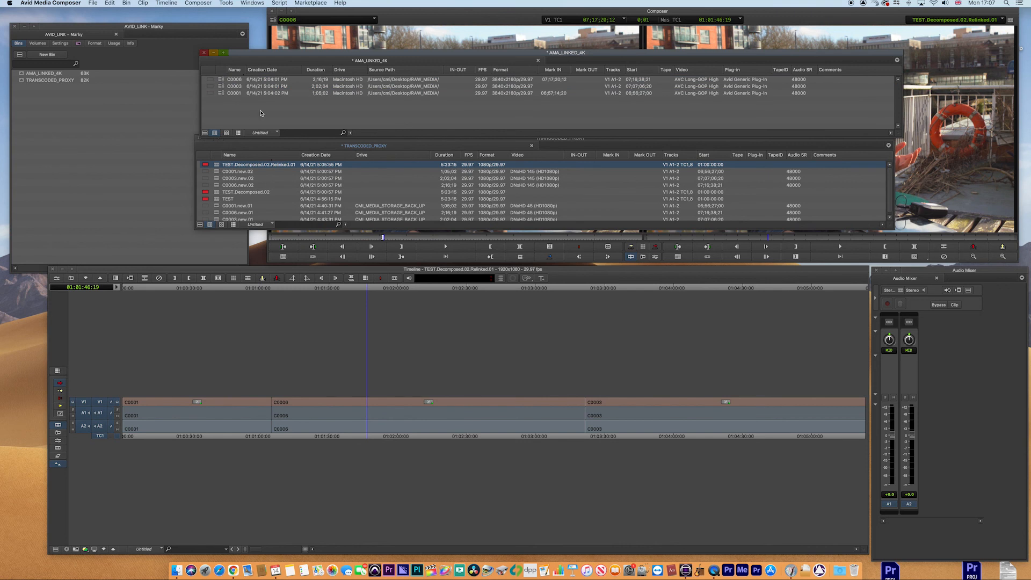
double_click(402, 79)
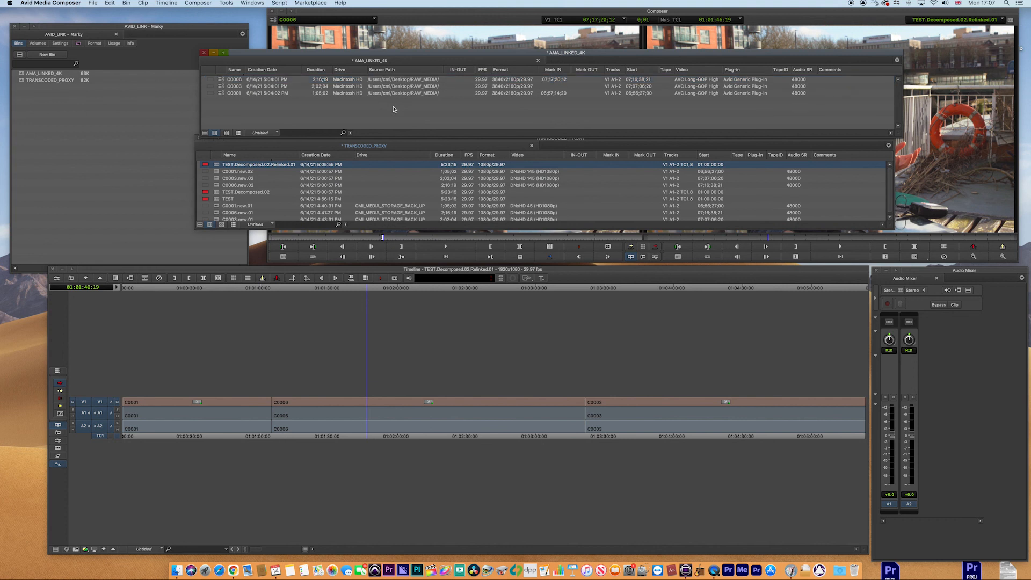
mouse_move(401, 113)
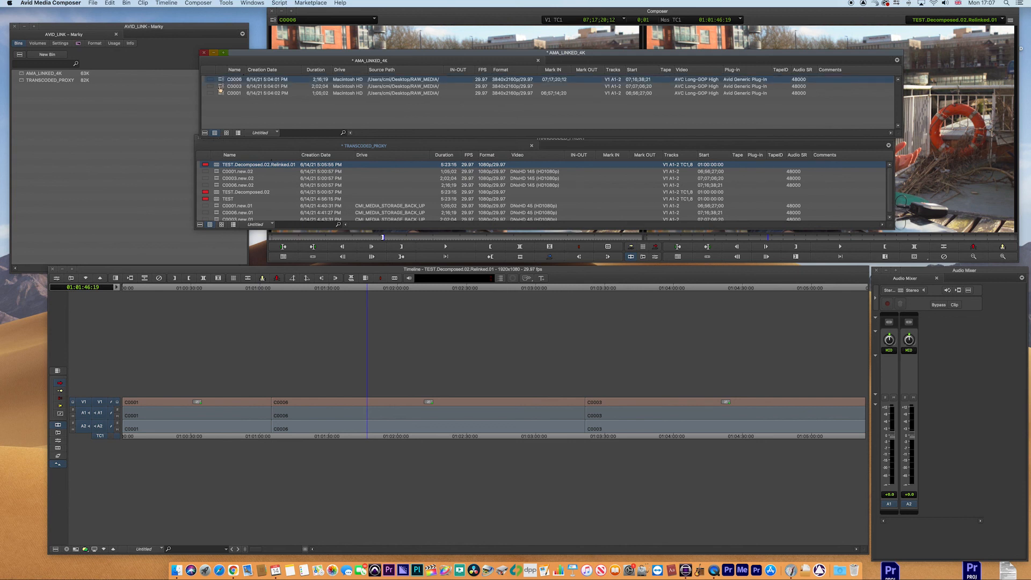
left_click(234, 92)
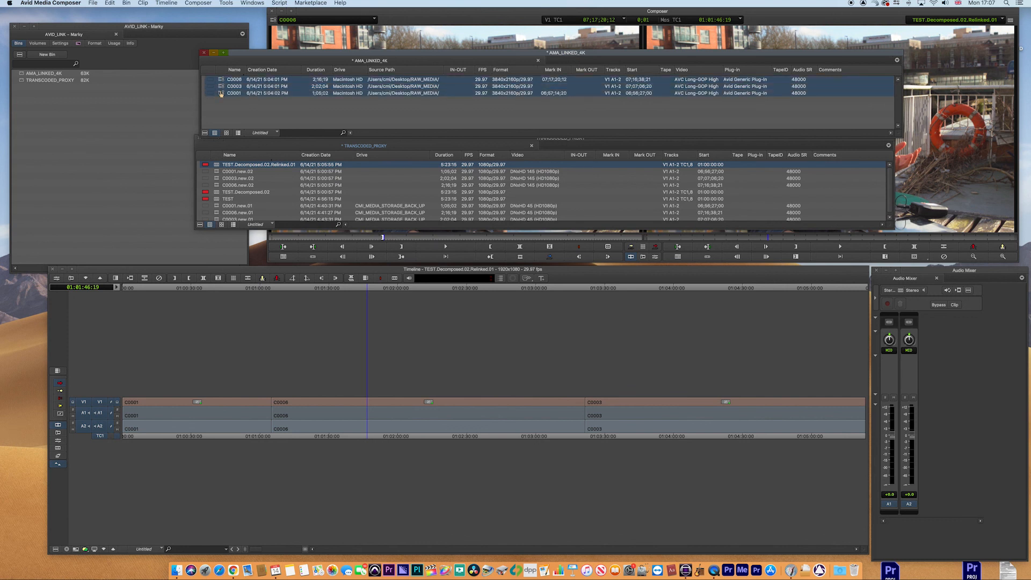
right_click(233, 93)
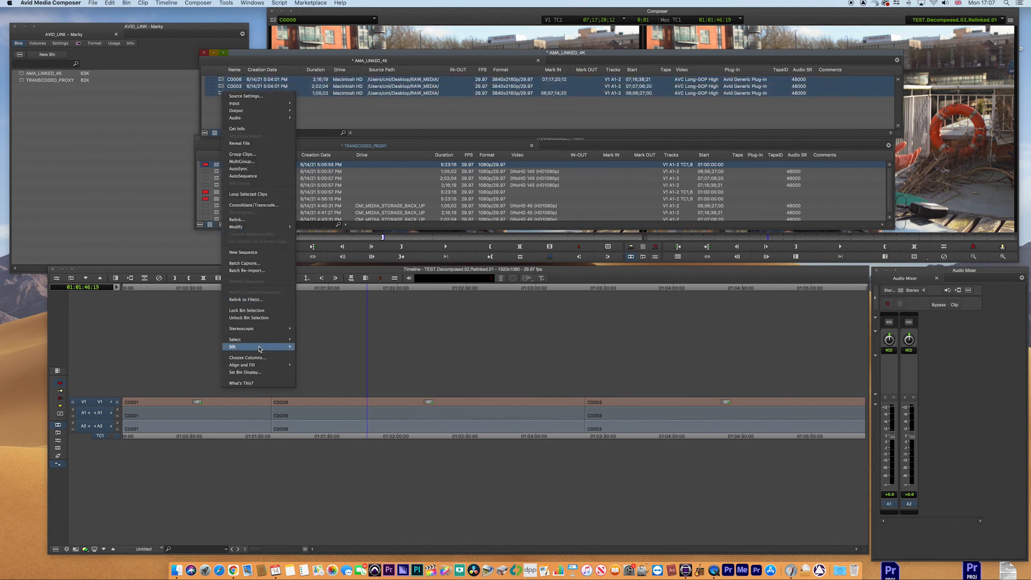